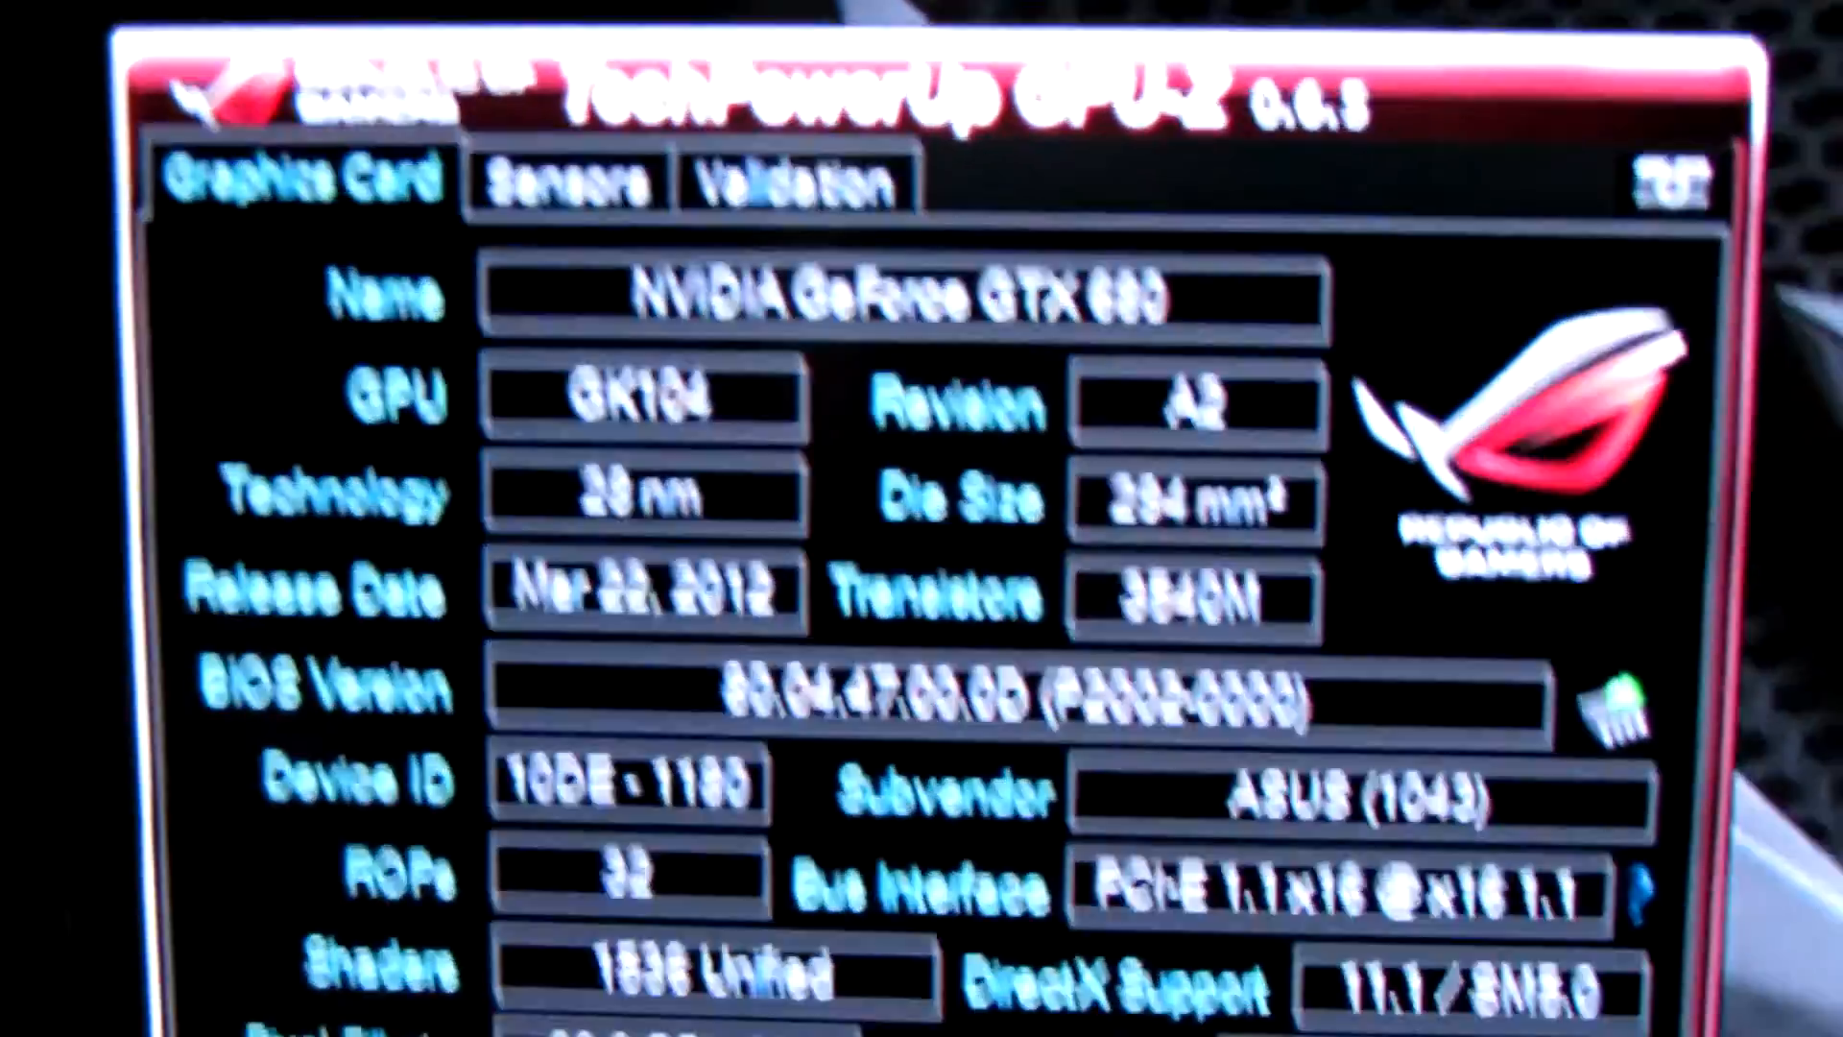
scroll(down, 3)
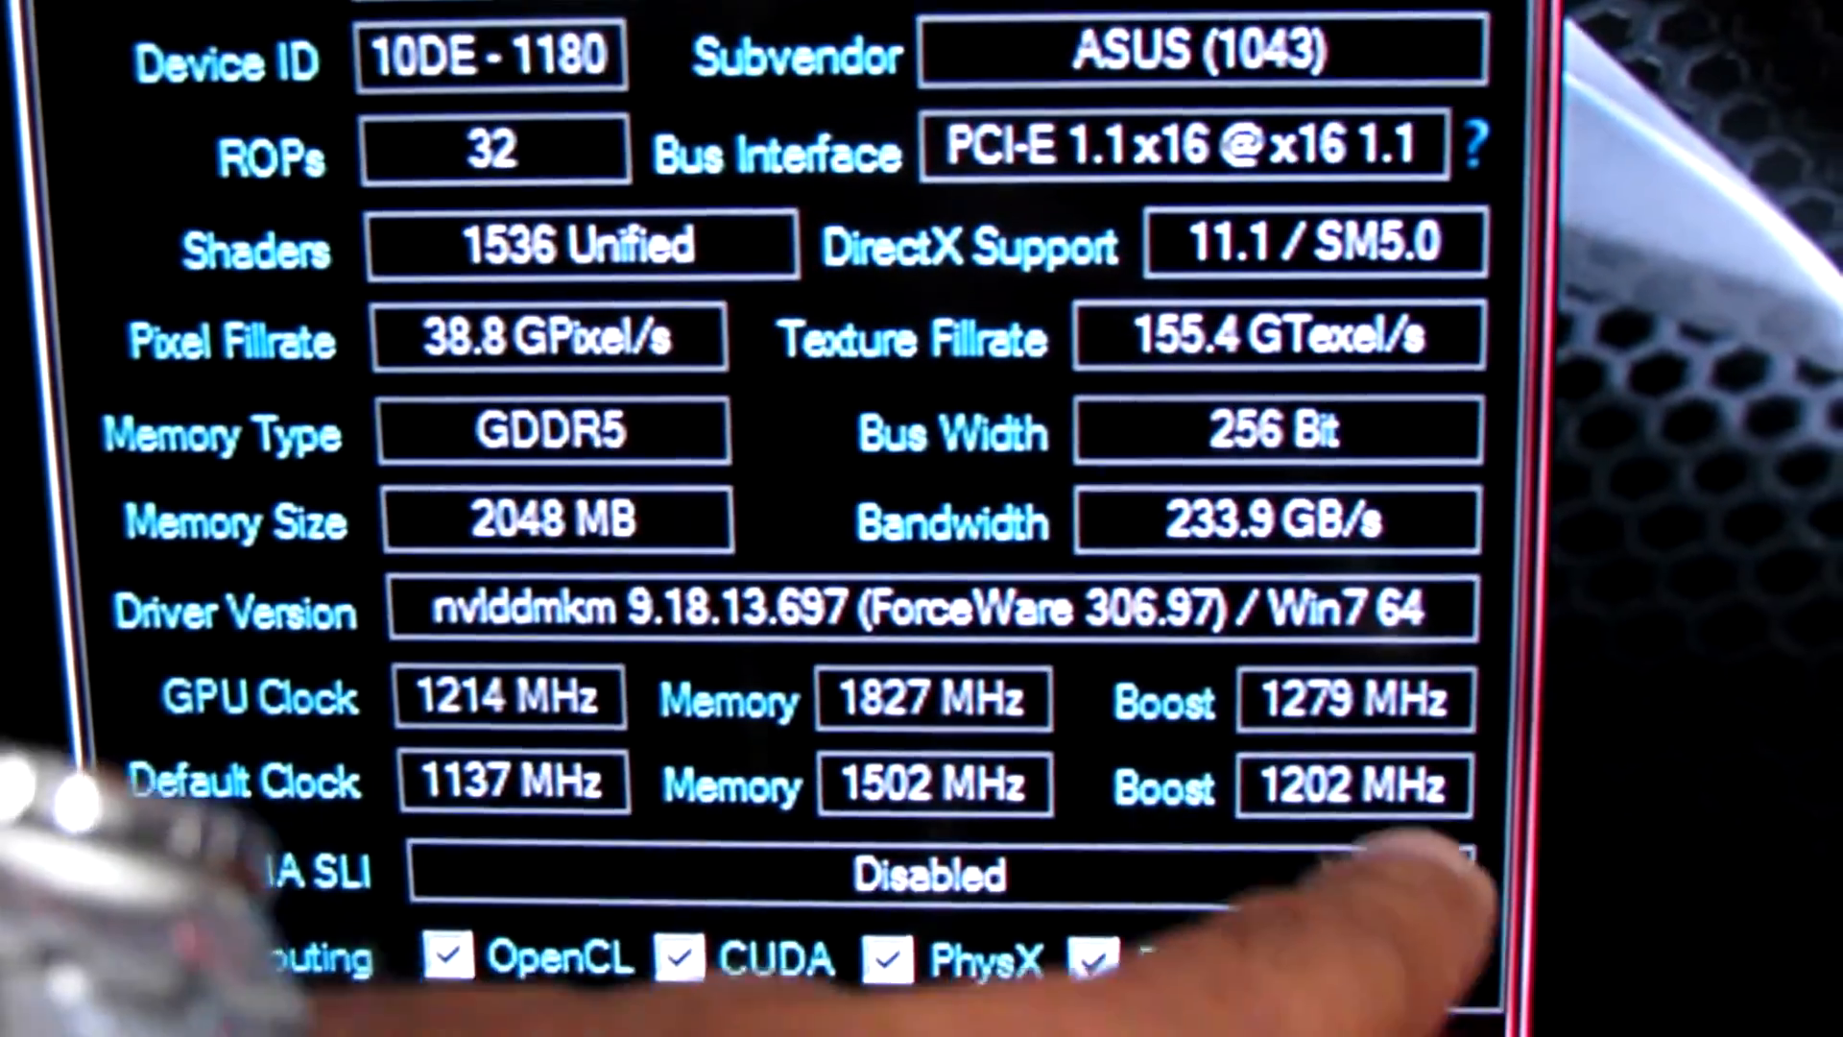